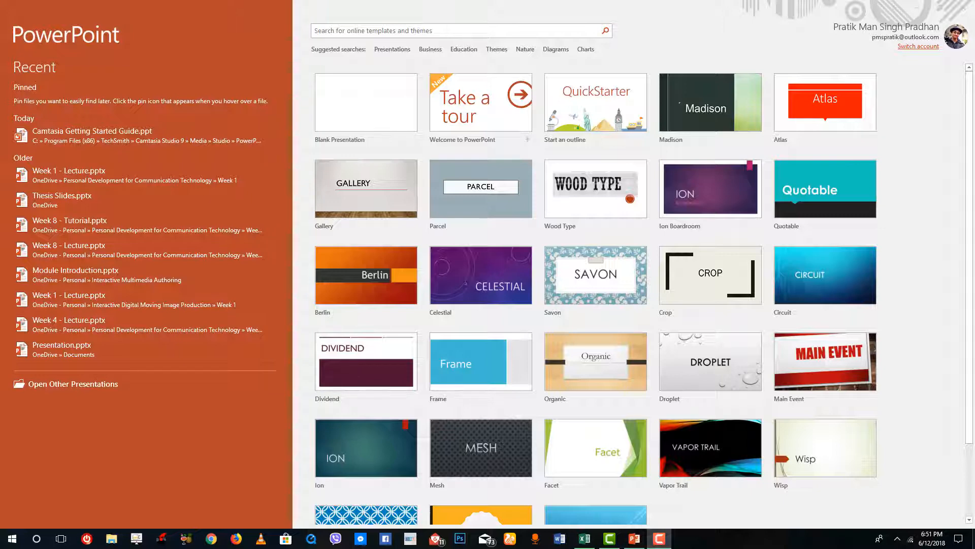
mouse_move(229, 310)
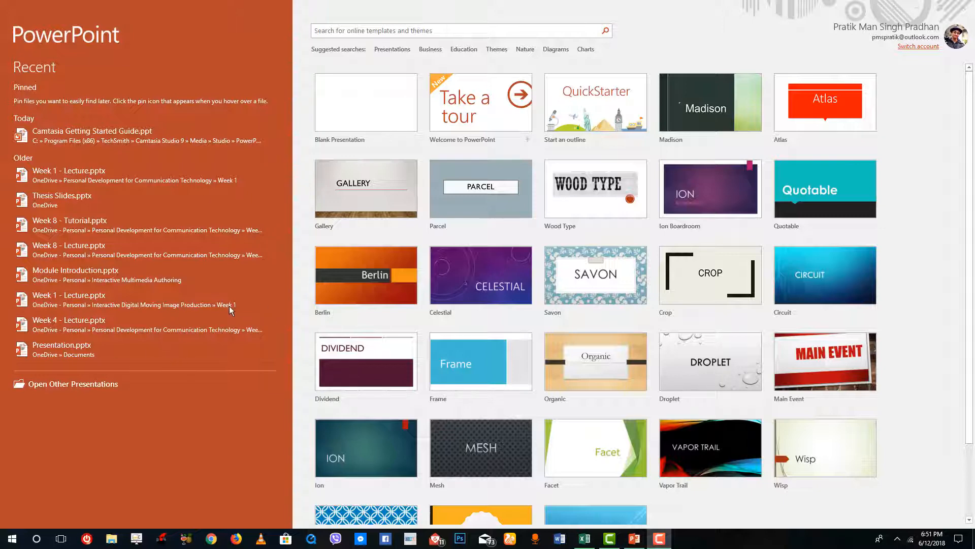
mouse_move(284, 290)
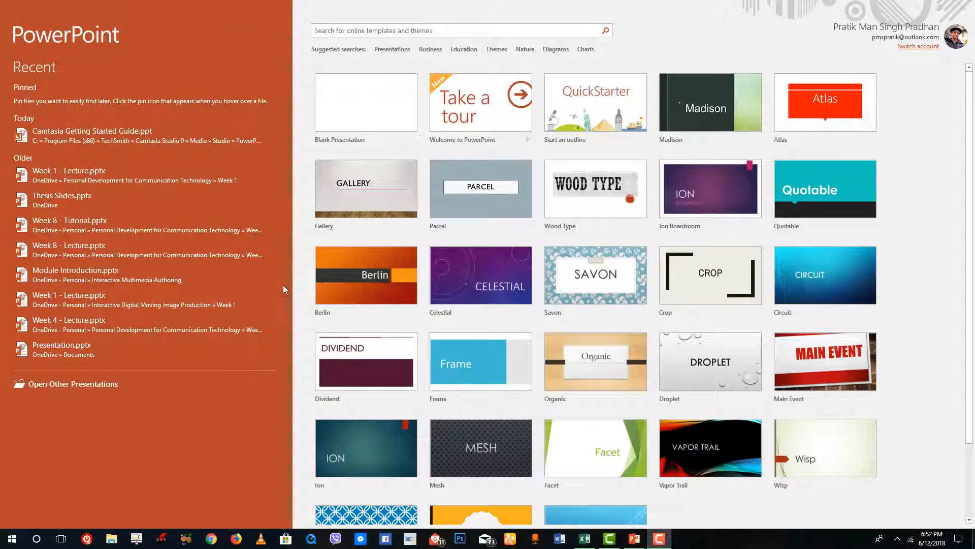
mouse_move(386, 314)
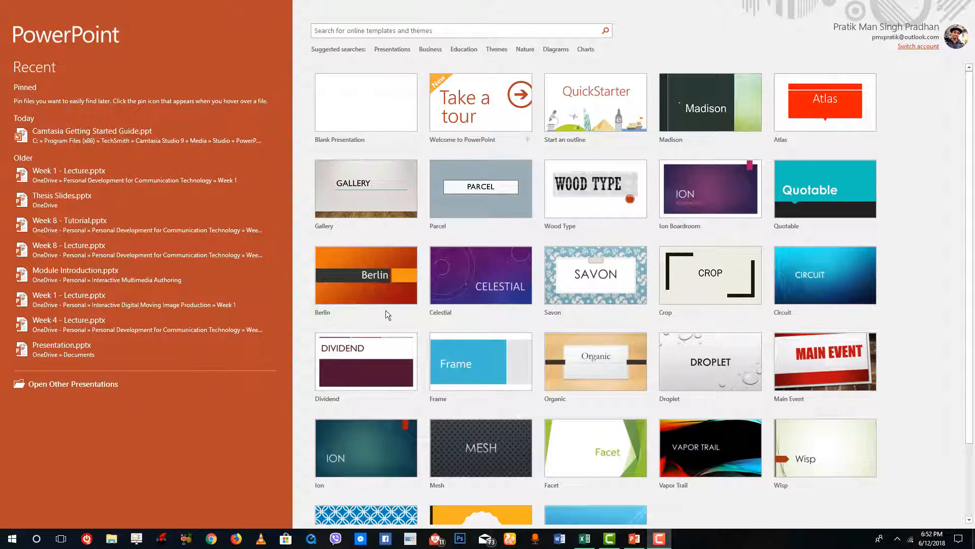
mouse_move(322, 217)
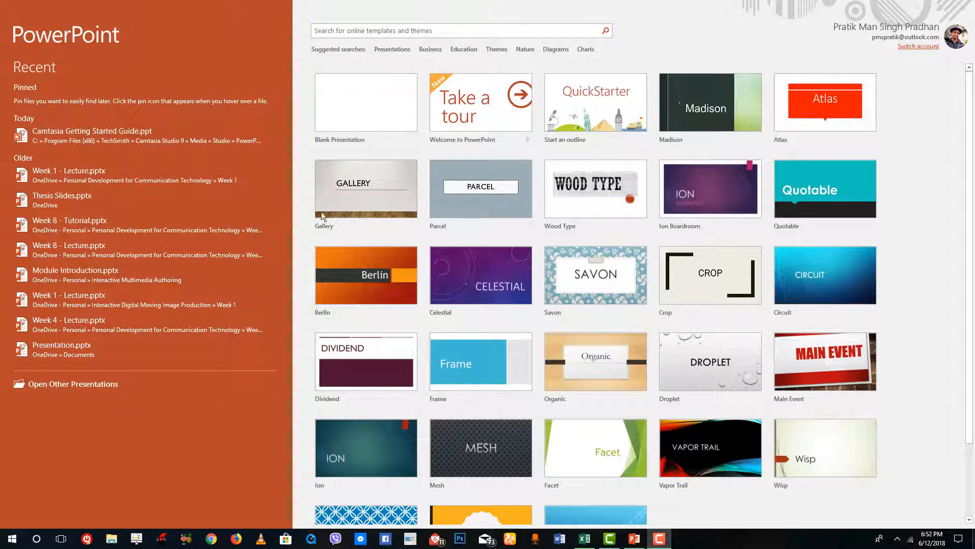
mouse_move(126, 431)
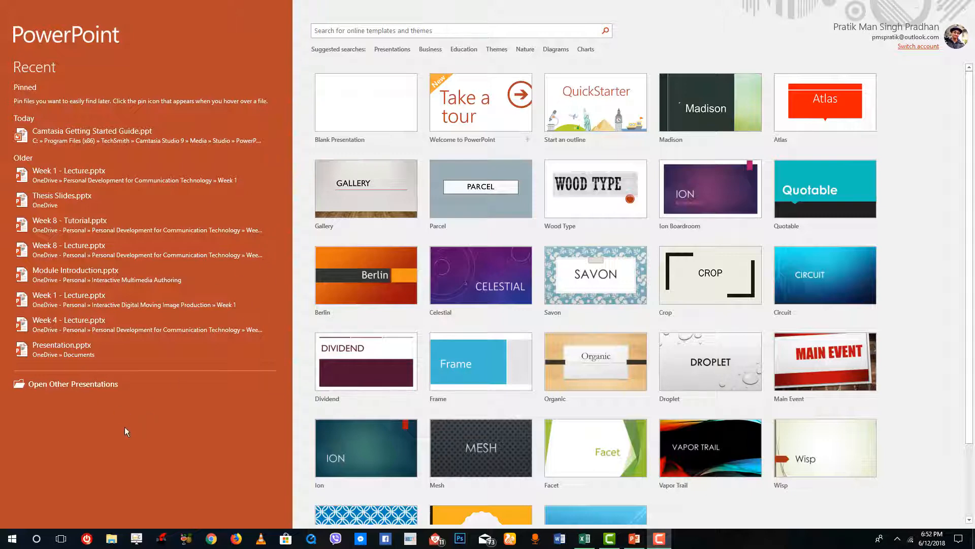
Bring up the Open page listing recent presentations and storage places
click(73, 383)
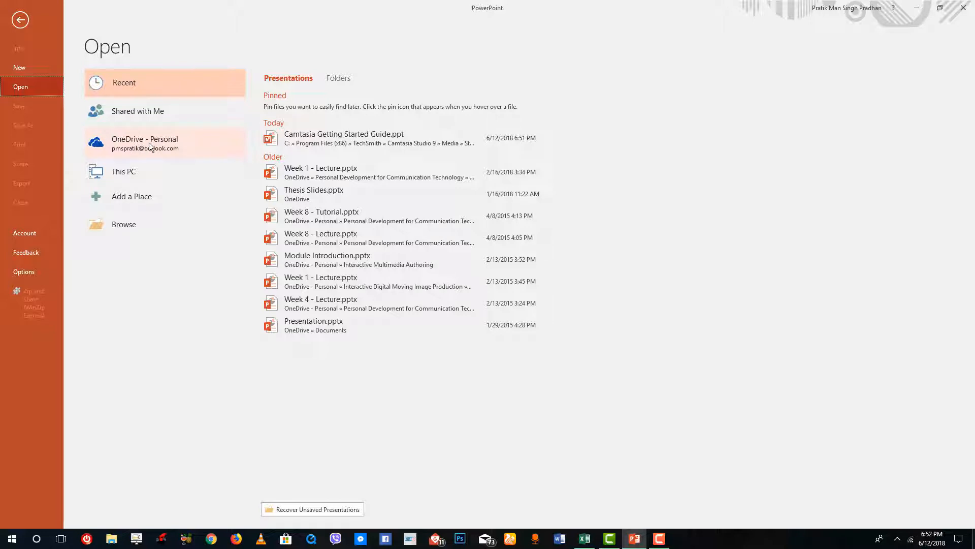
mouse_move(181, 254)
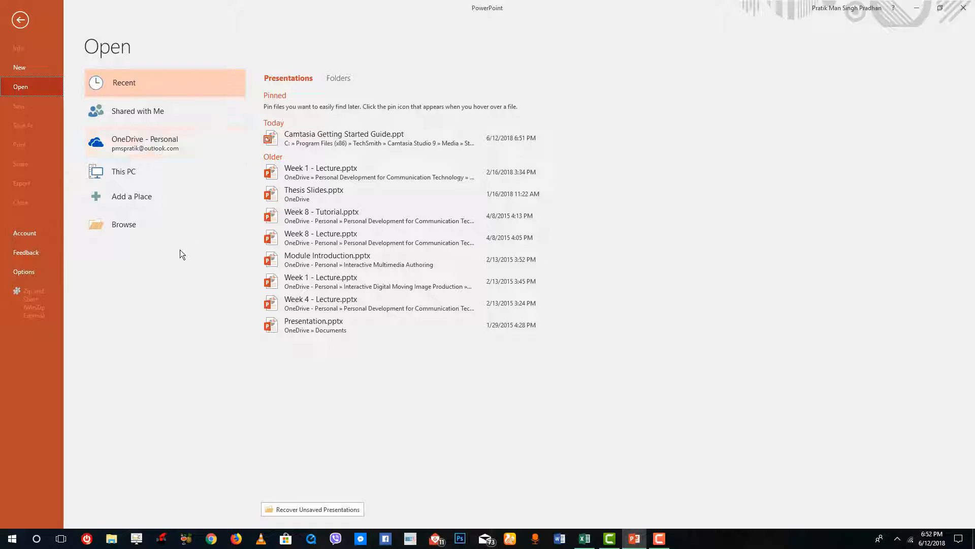
mouse_move(138, 205)
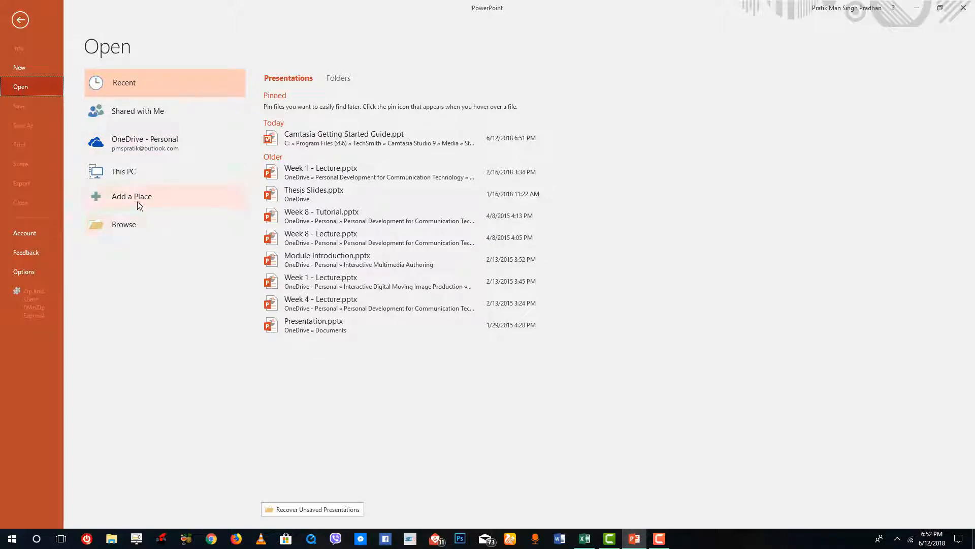
Start adding a OneDrive place, dismiss its sign-in window, and return to the start screen
click(131, 196)
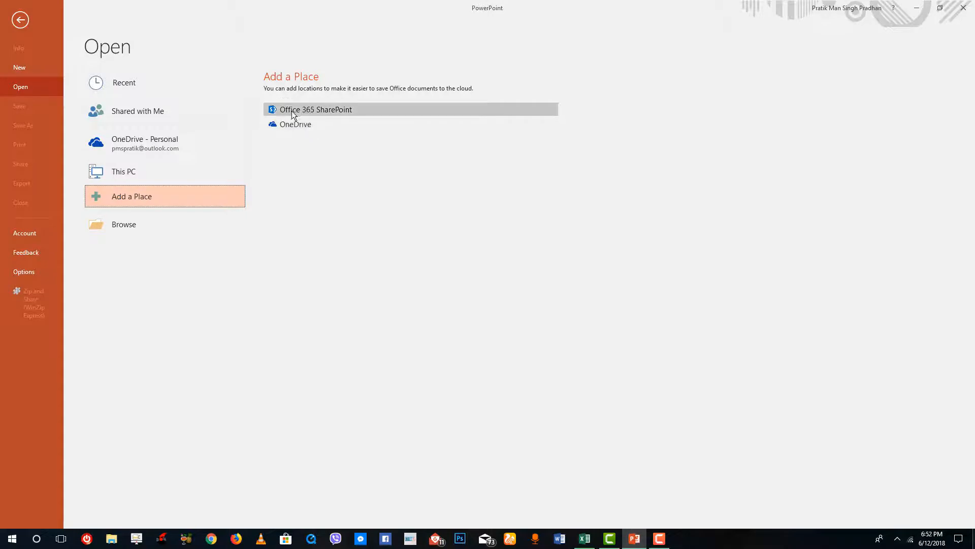
mouse_move(354, 113)
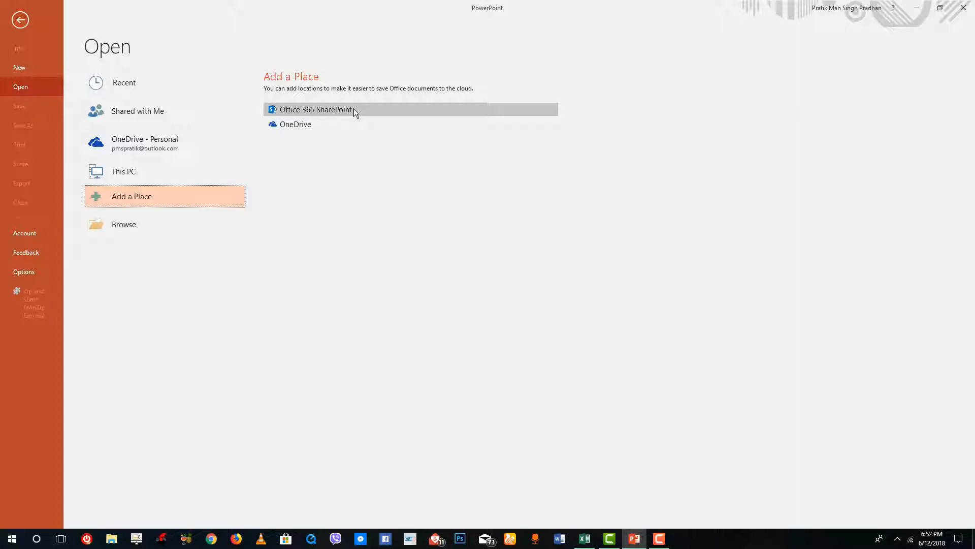
mouse_move(298, 128)
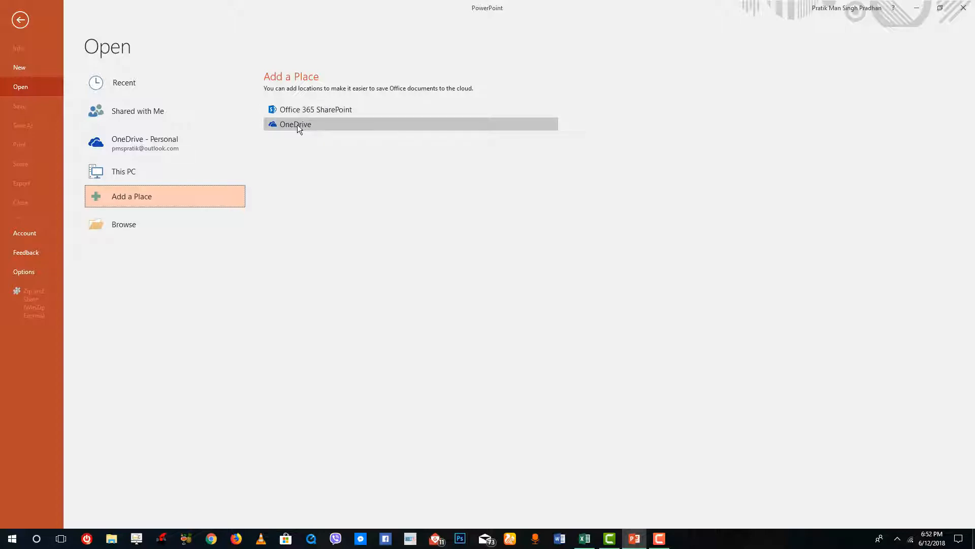
click(295, 123)
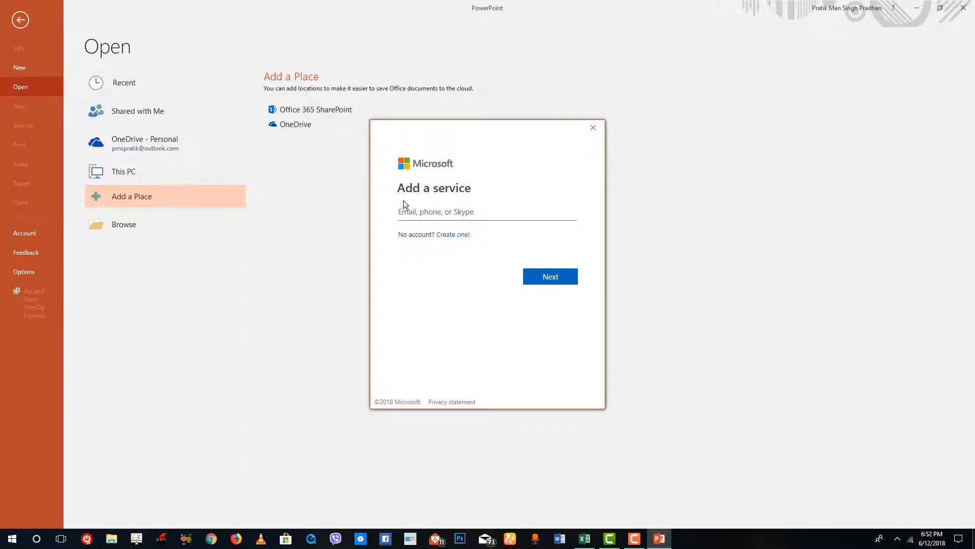
click(592, 128)
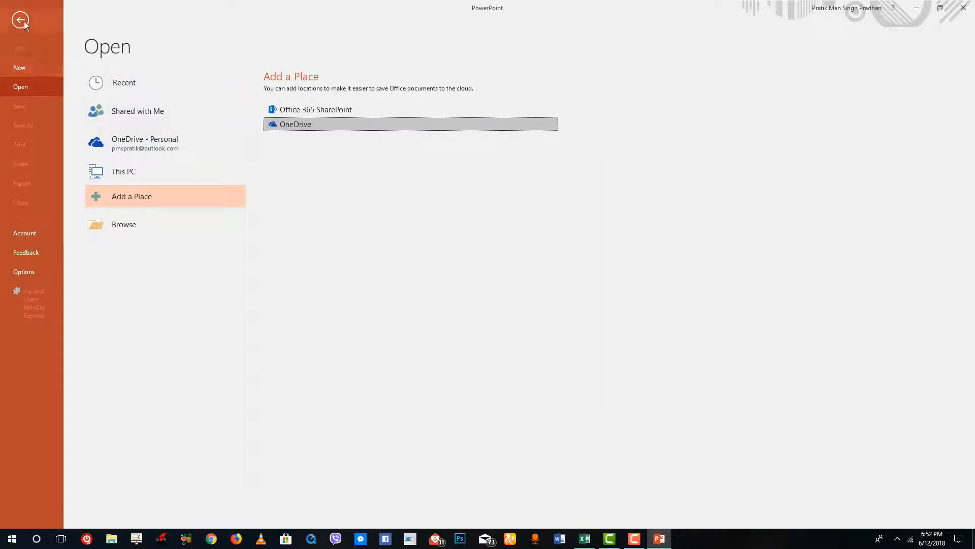
click(20, 19)
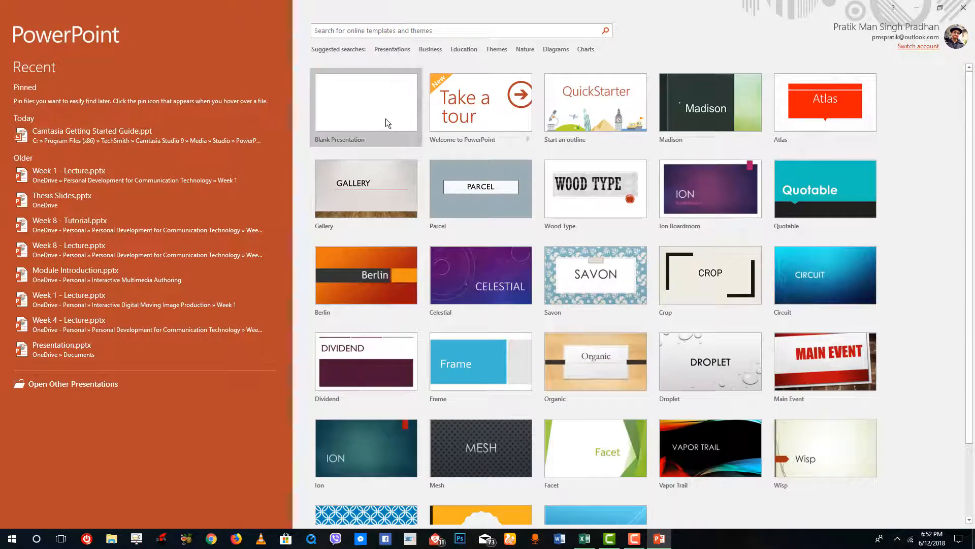
Create a new Blank Presentation and bring its Presentation2 window forward
click(366, 102)
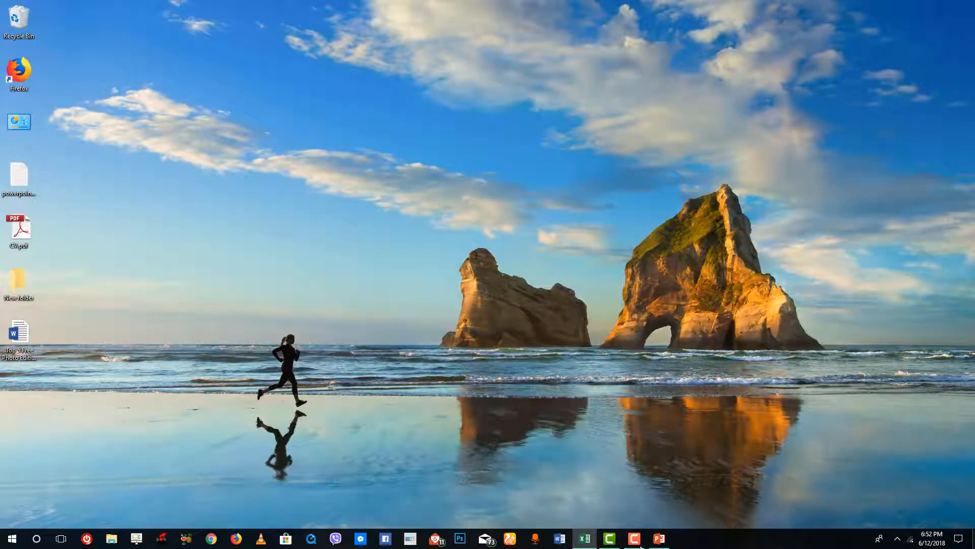
click(658, 538)
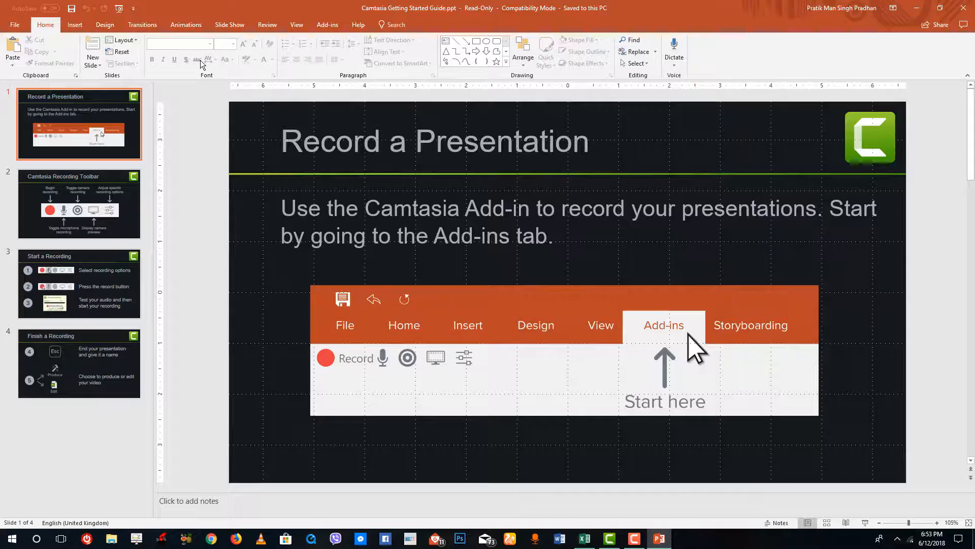
click(14, 24)
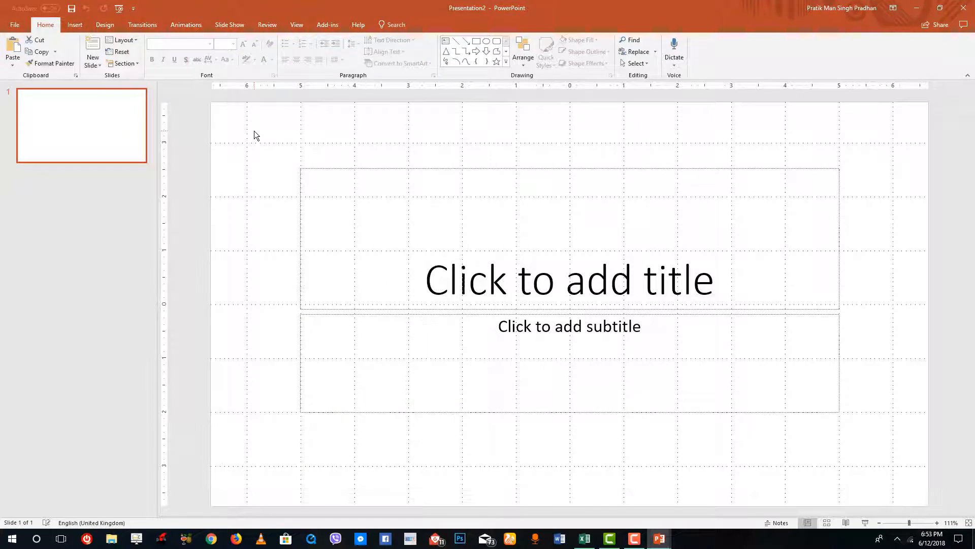
Reach the Save As page for the new presentation via the File menu
click(14, 24)
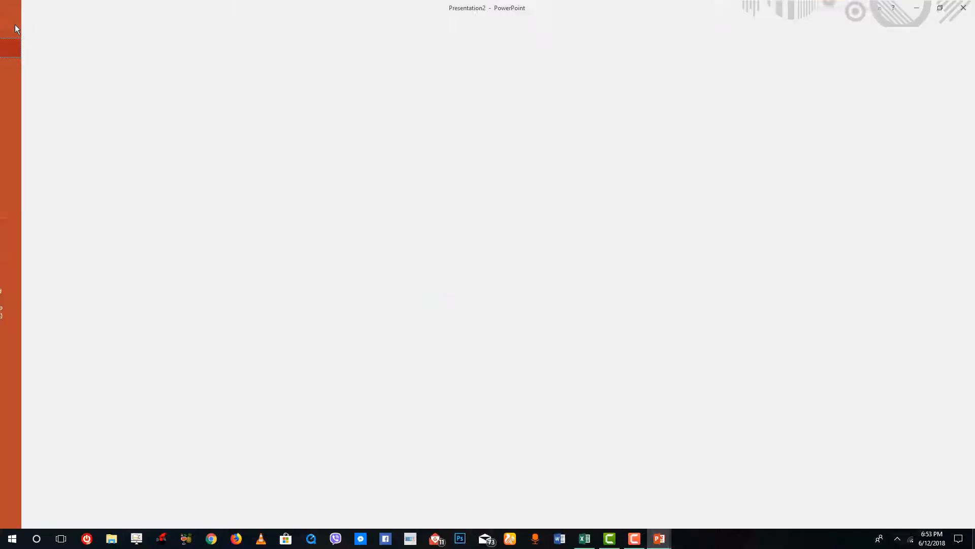
click(9, 24)
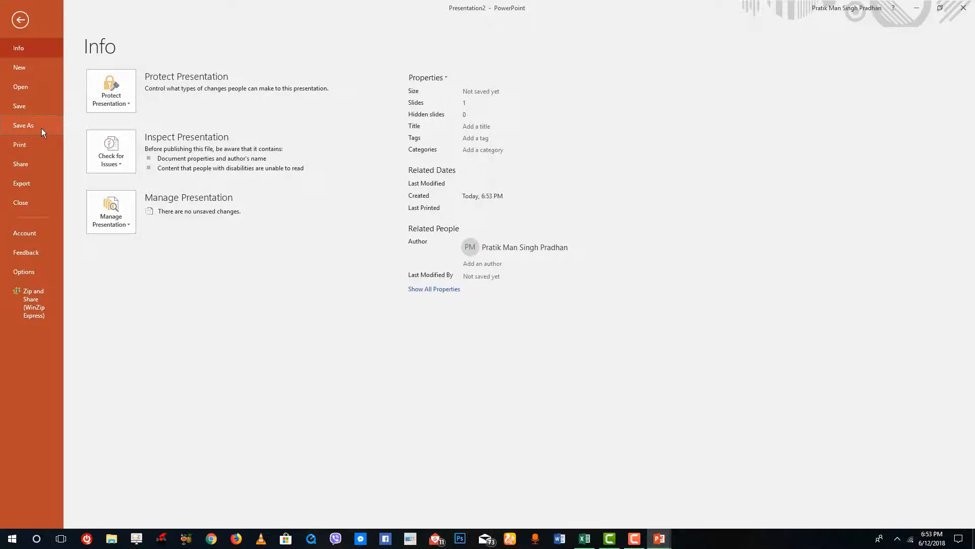
click(24, 125)
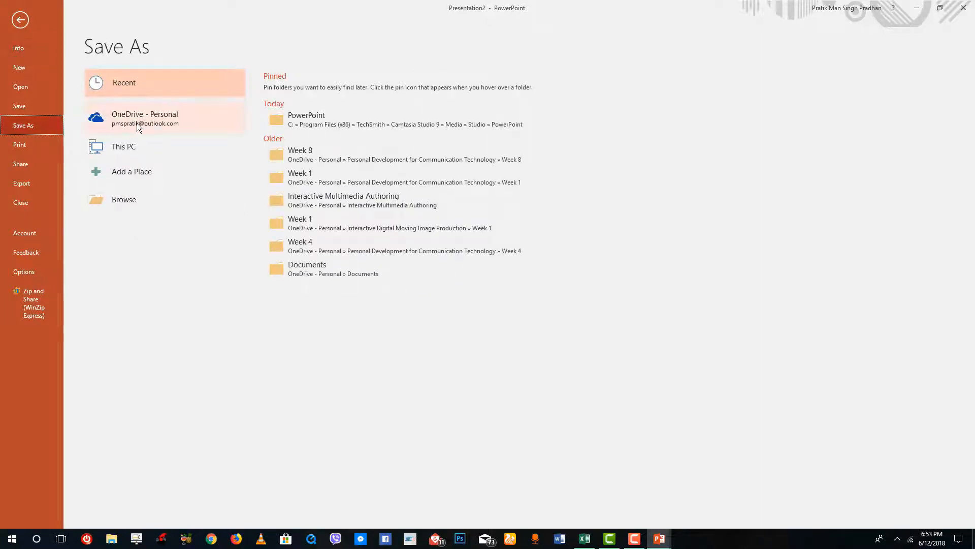
mouse_move(154, 123)
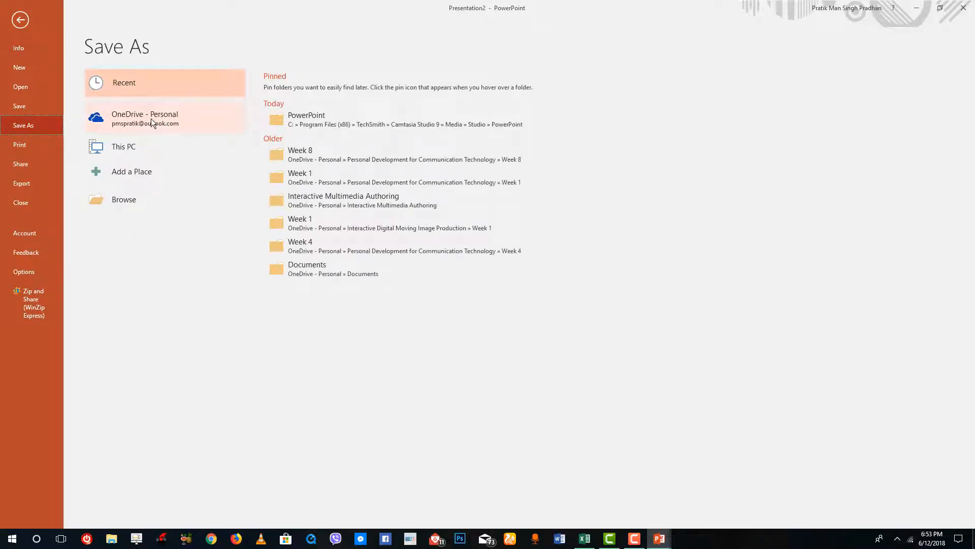
Choose OneDrive - Personal's Documents folder and enter file name 'ehwrisodhisdhf'
click(145, 117)
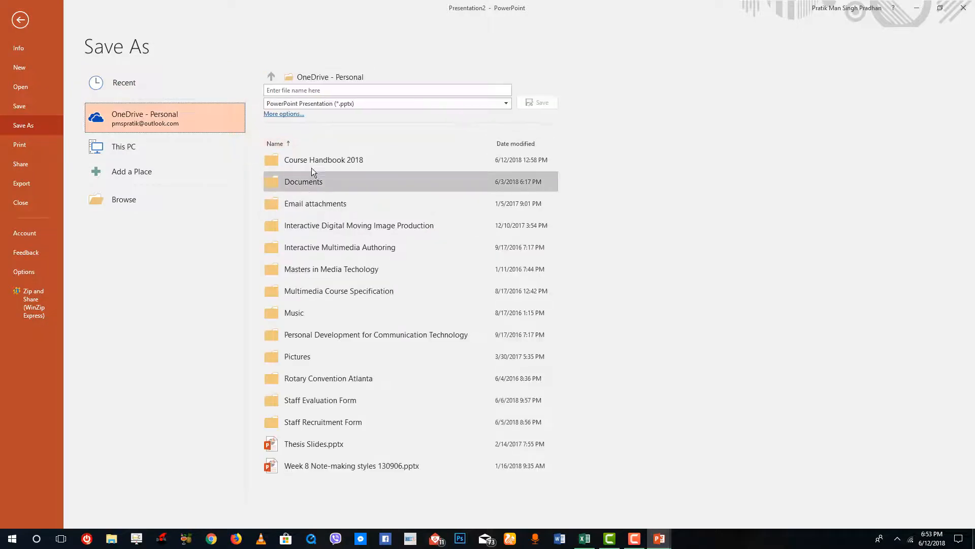
double_click(304, 181)
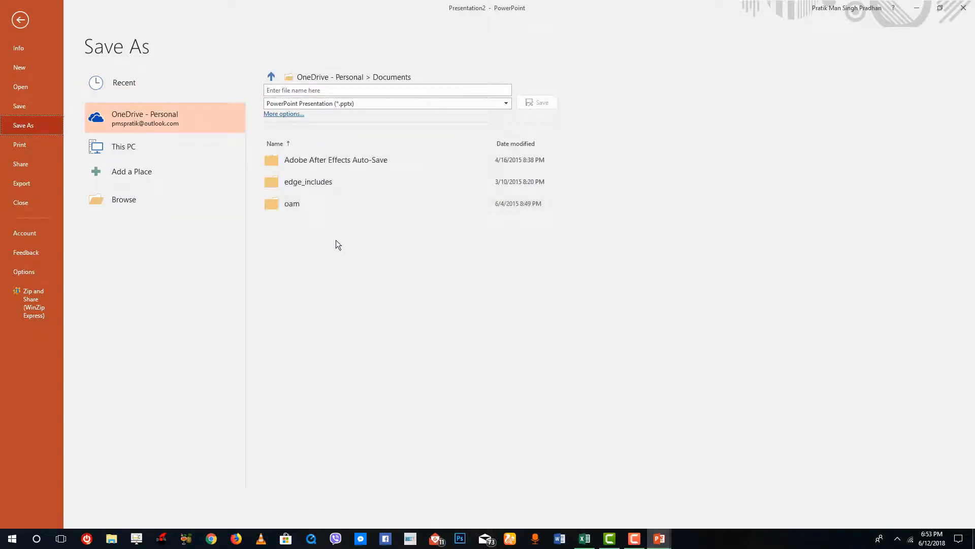
click(387, 90)
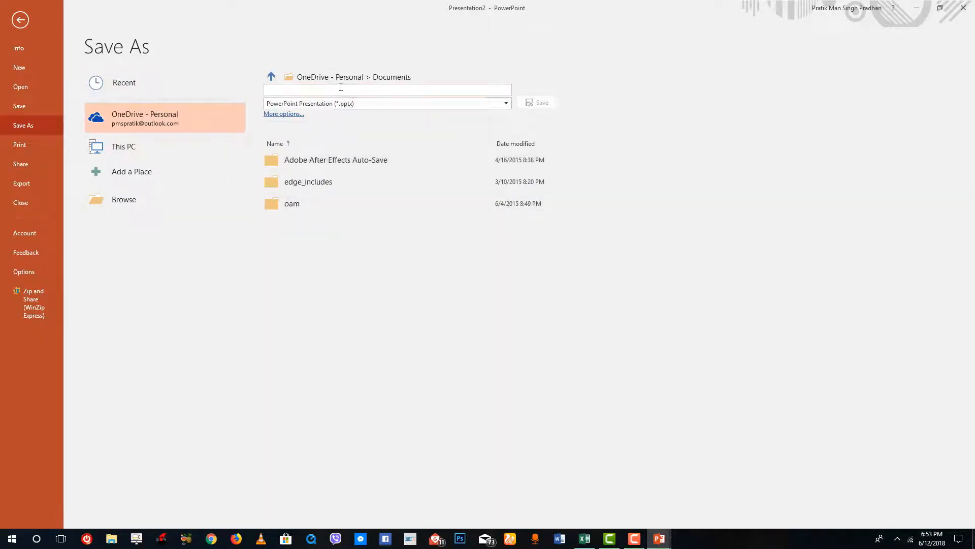
text(ehwrisodhisdhf)
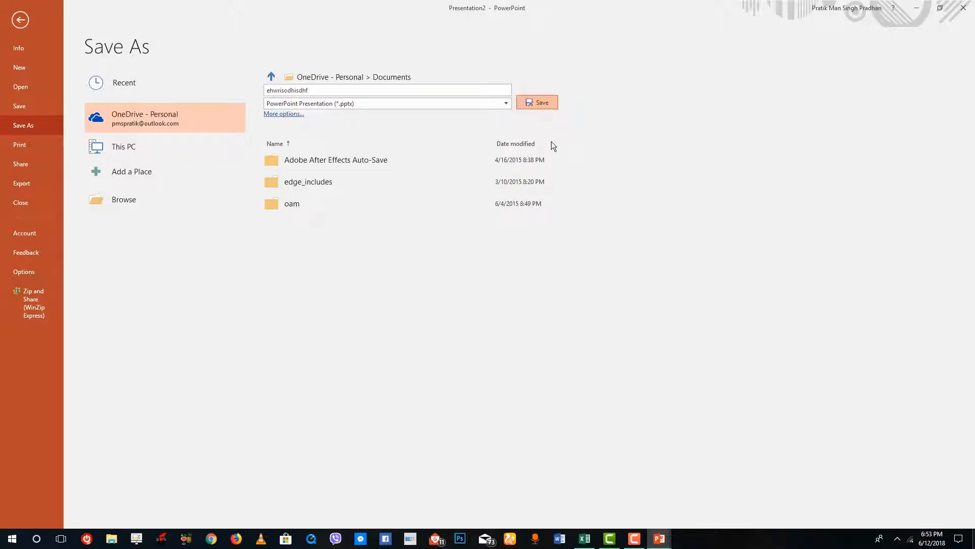
mouse_move(524, 129)
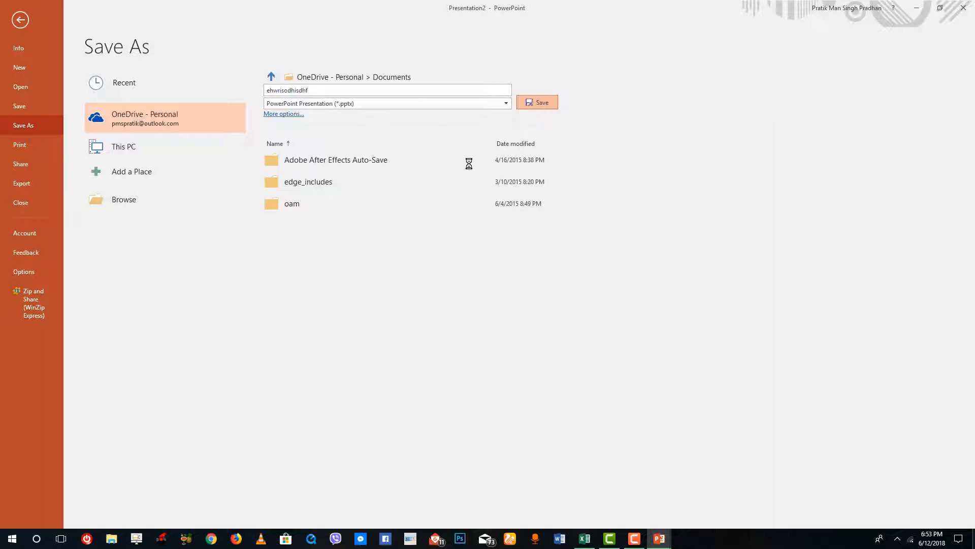
Save the presentation to Documents and move to the slide's subtitle placeholder
click(535, 101)
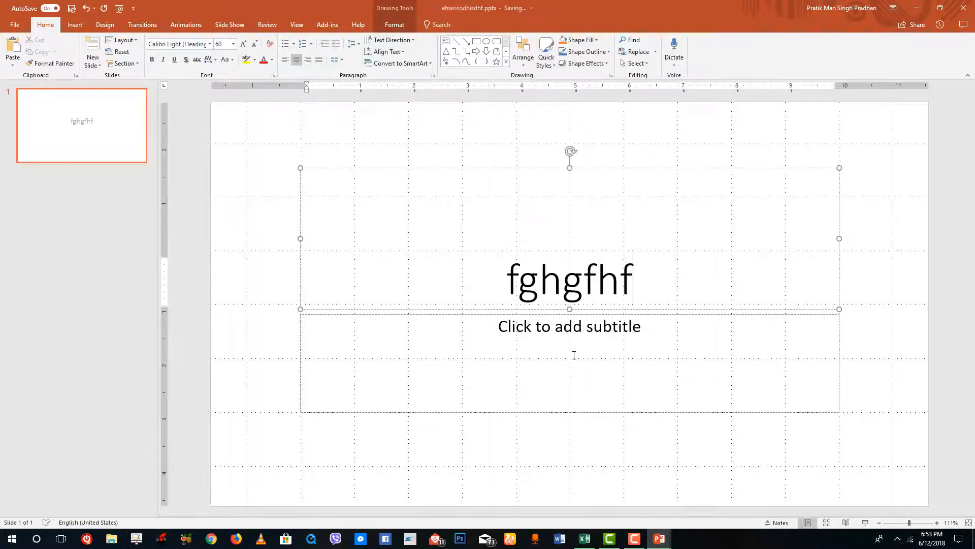
click(569, 326)
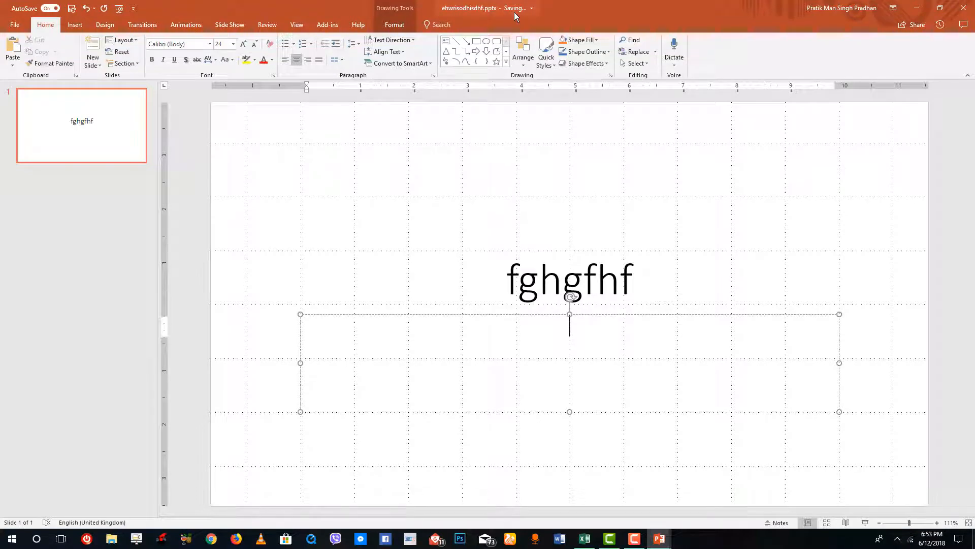